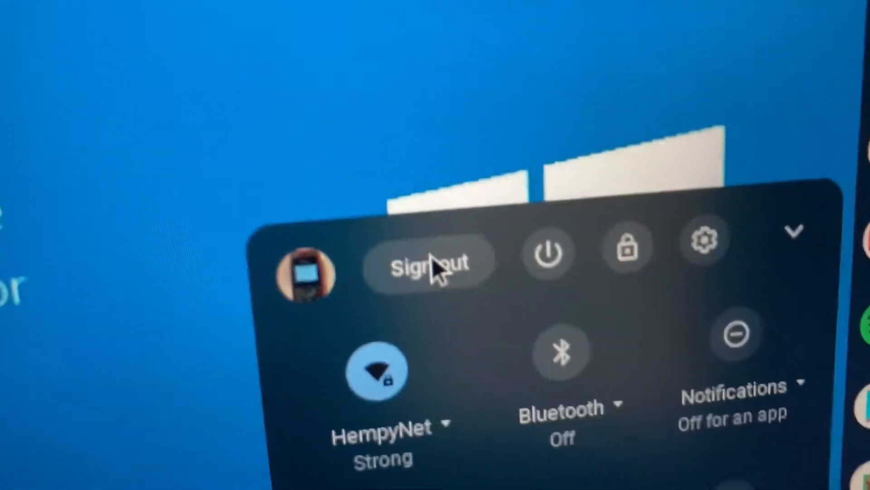
Step: Sign out of the current ChromeOS account from the quick settings panel
click(427, 261)
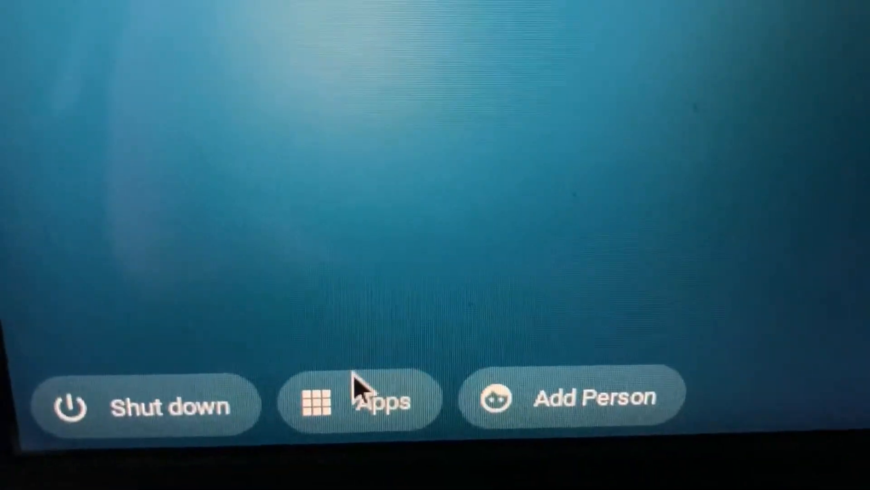
Step: Launch the College Board kiosk app from the login screen's Apps button
click(317, 399)
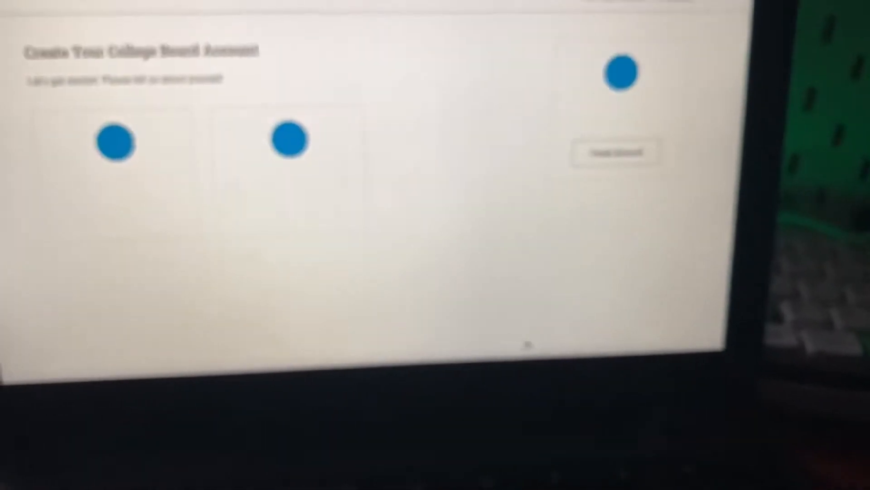
Step: Reach the page footer and follow the YouTube icon to the College Board channel
scroll(down, 3)
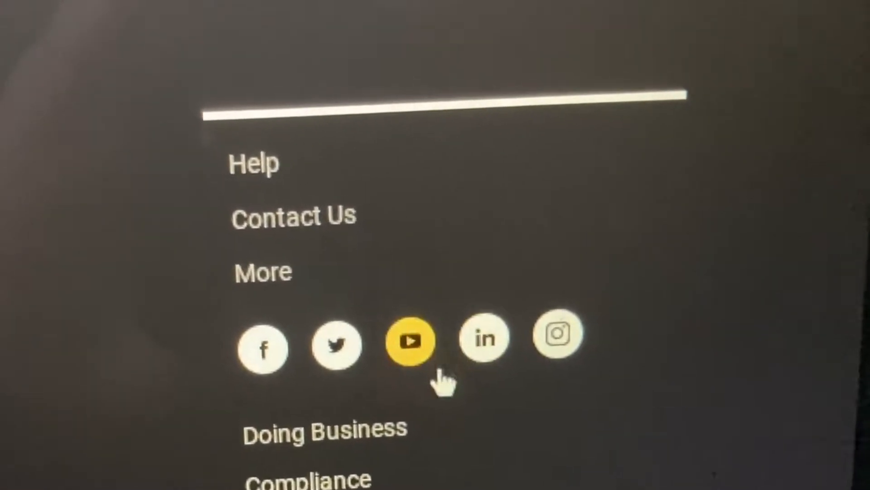
click(410, 341)
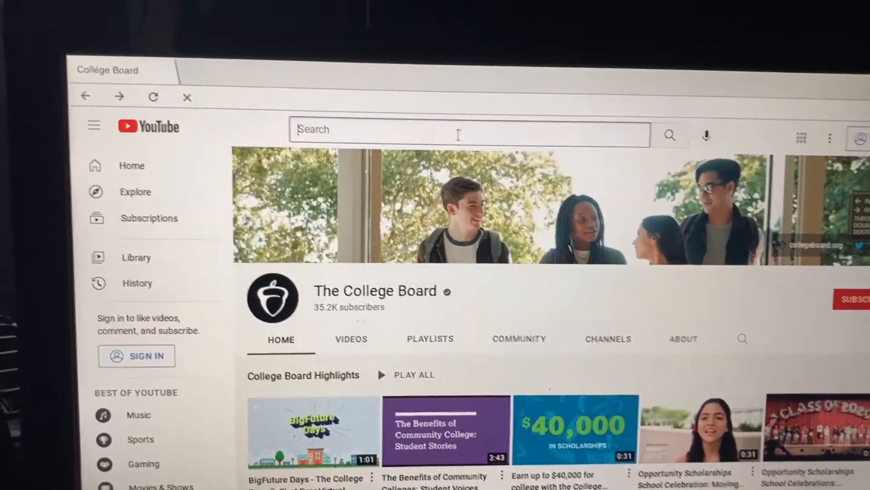
Step: Search YouTube for 'google link' and pick the Google.com - Link in Description video
text(google)
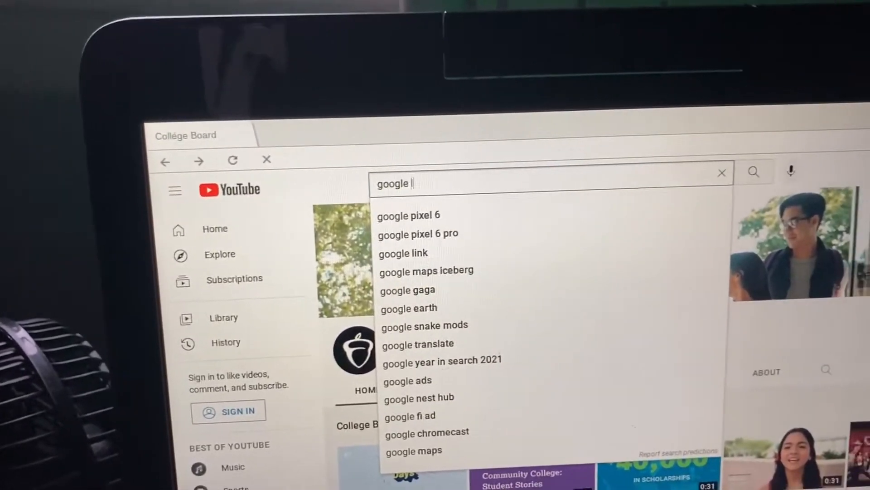
click(403, 253)
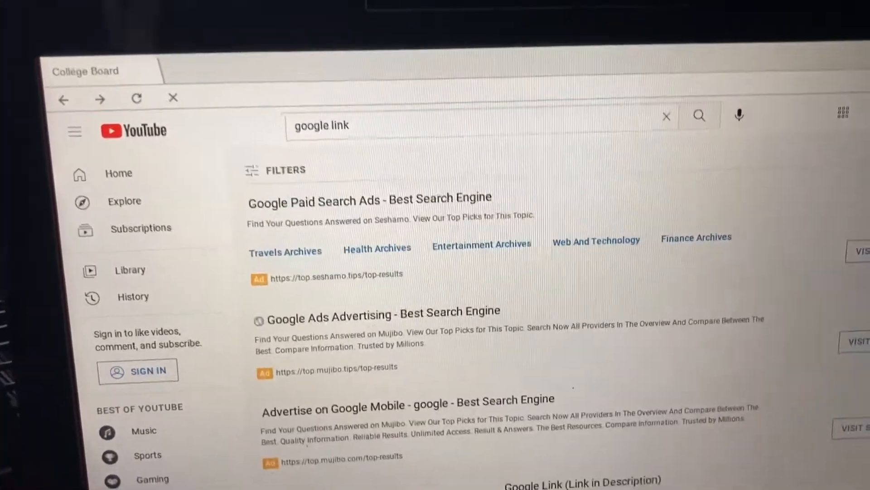
scroll(down, 3)
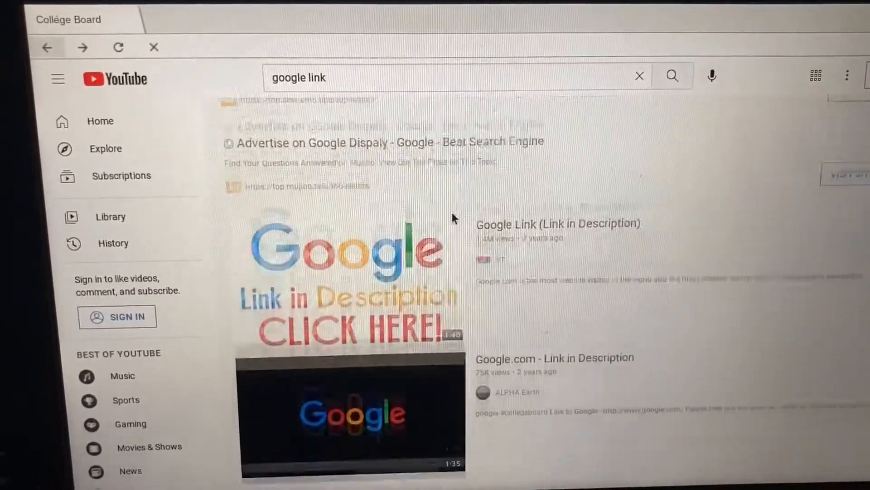
scroll(down, 3)
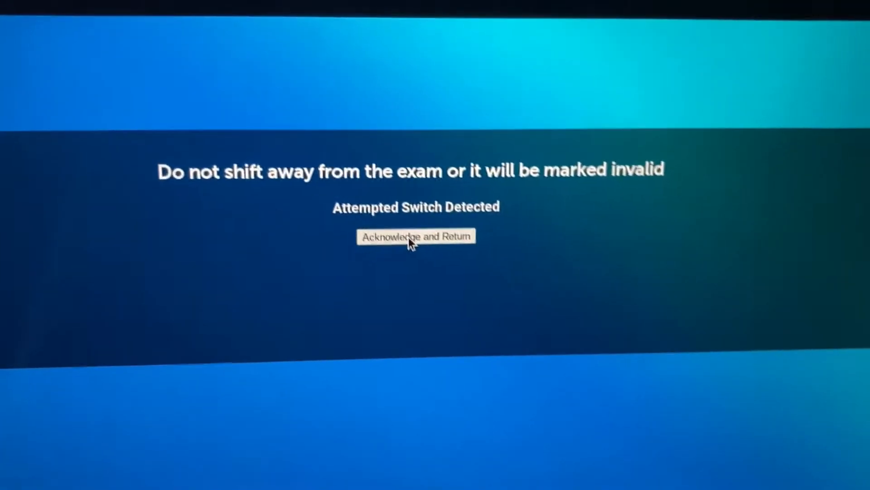
Step: Acknowledge the switch warning and follow the google.com link in the video description
click(415, 236)
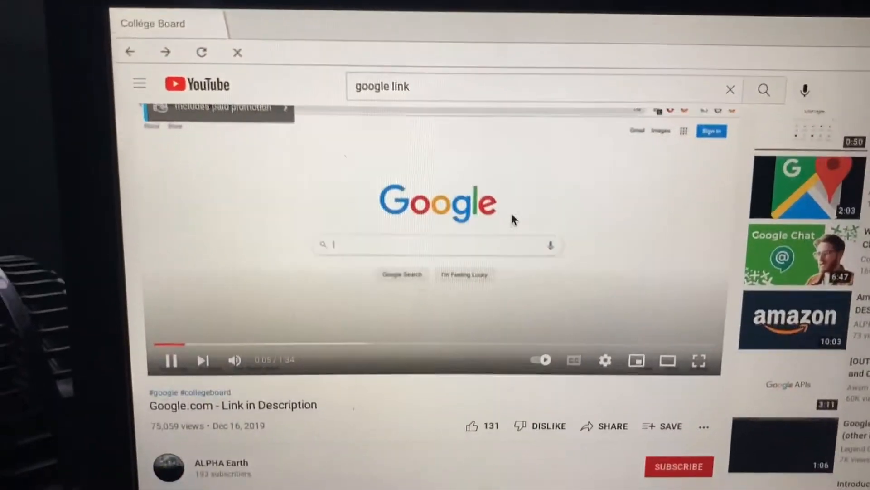
scroll(down, 3)
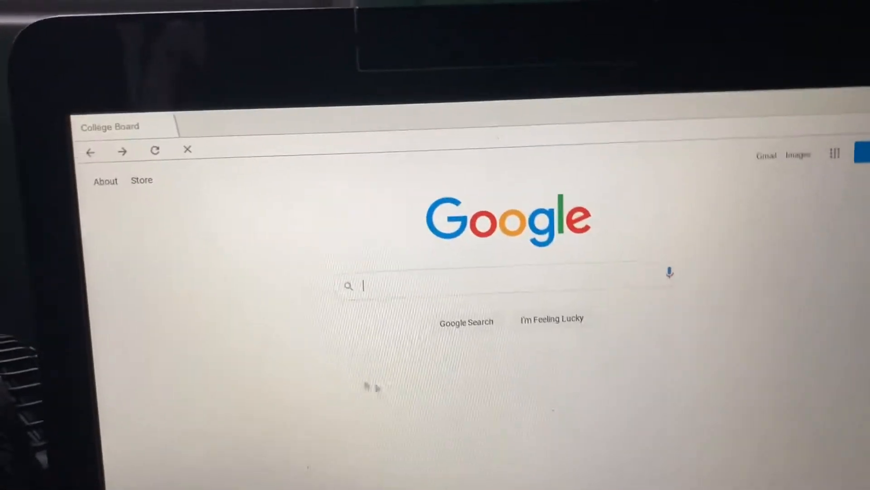
Step: Search Google for 'kbh games' and open the KBH Games website result
text(kbh games)
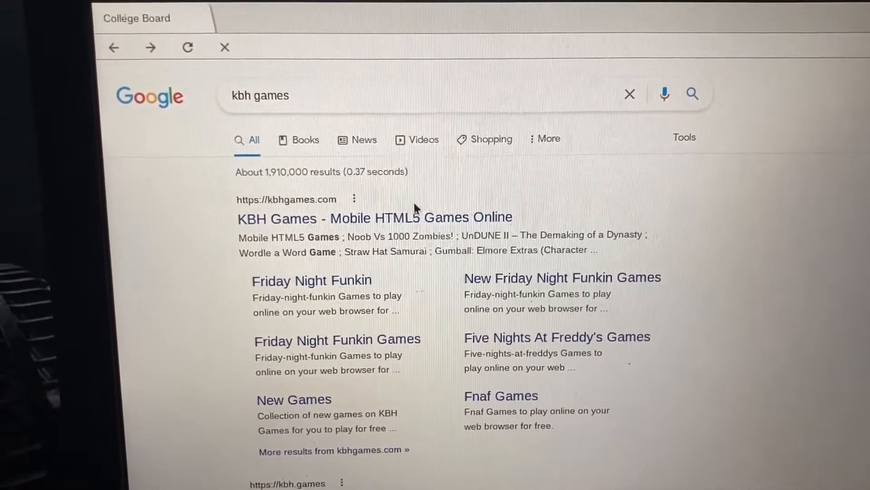
click(374, 217)
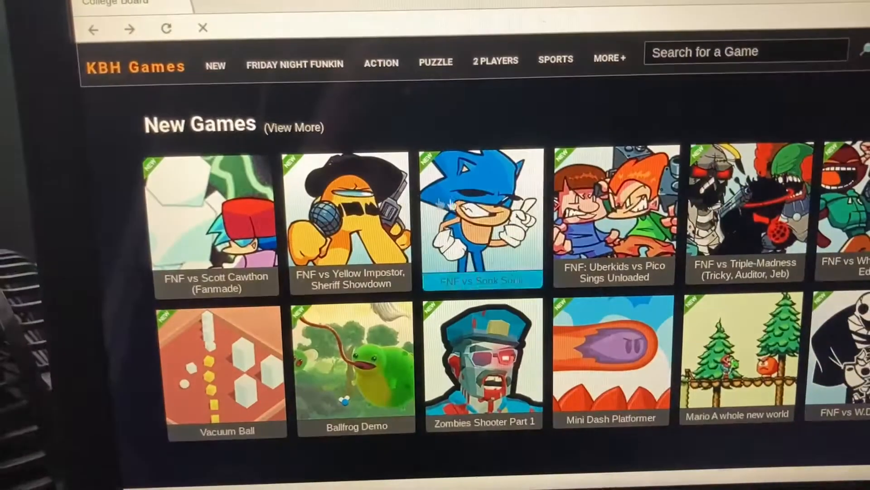